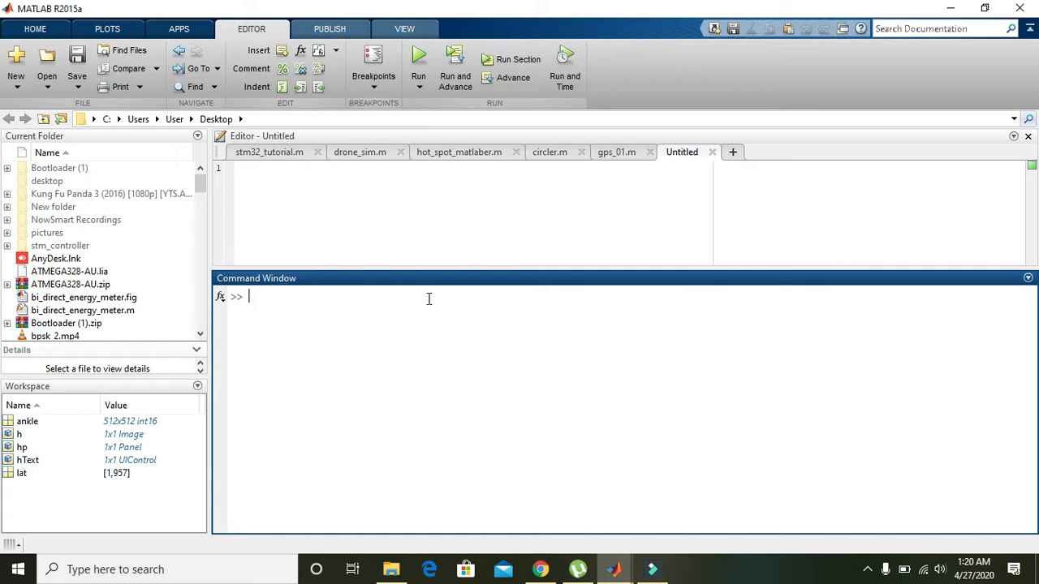
- Run d=imshow('peppers.png') to display the peppers image and keep its handle in d
type("d=")
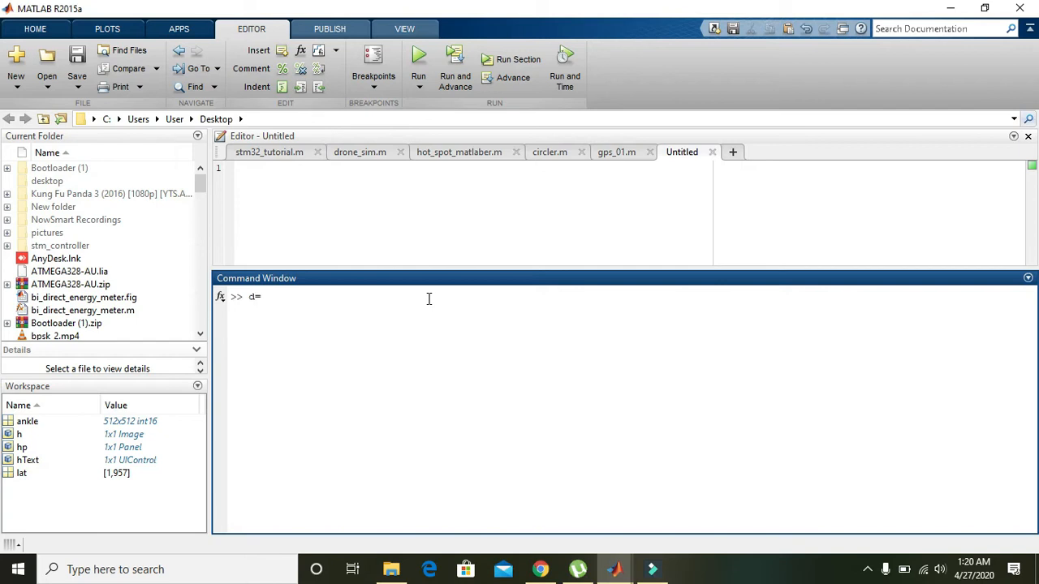
type("imshow(")
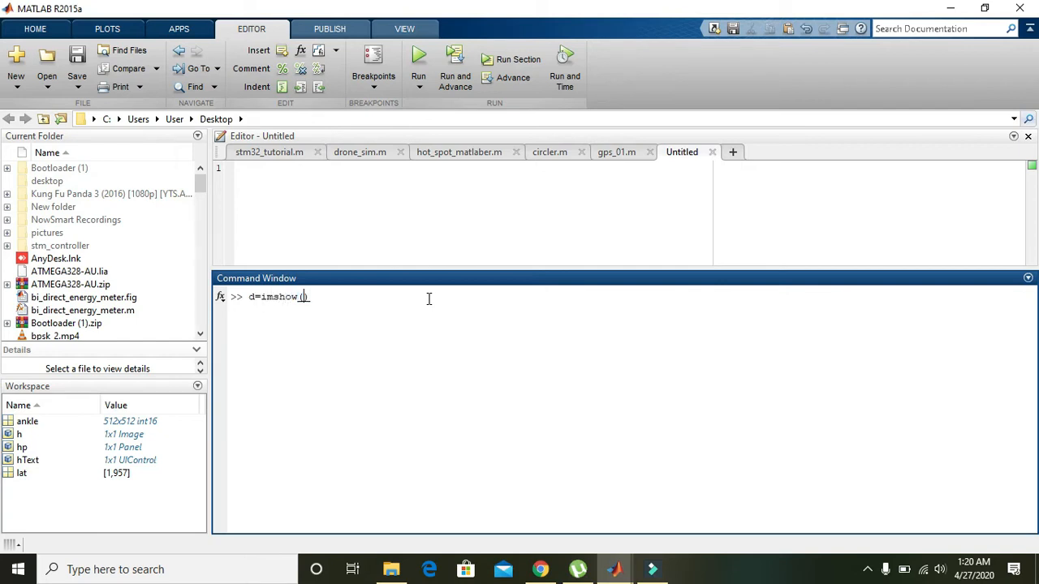
type("''")
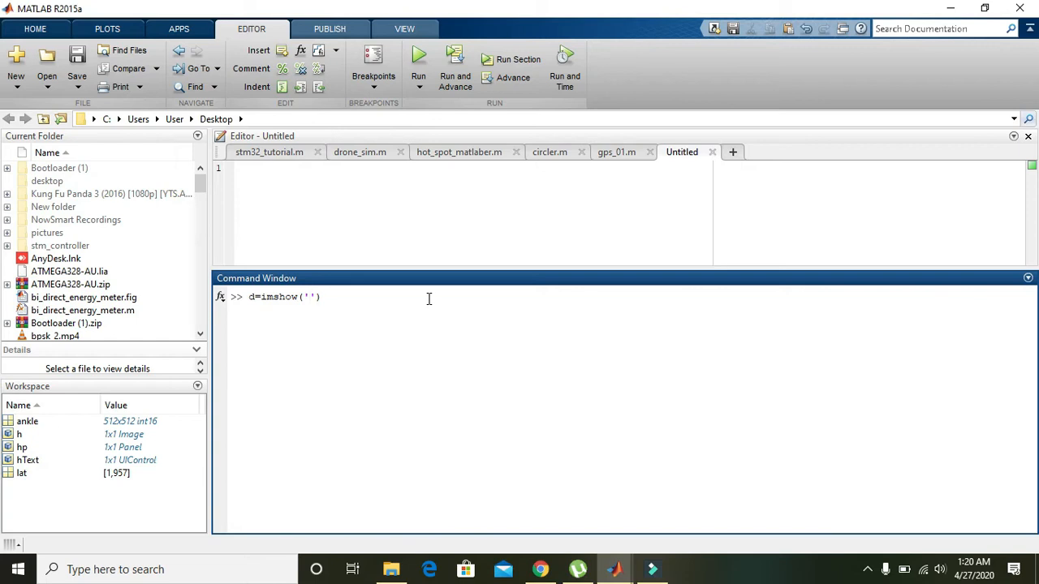
mouse_move(307, 284)
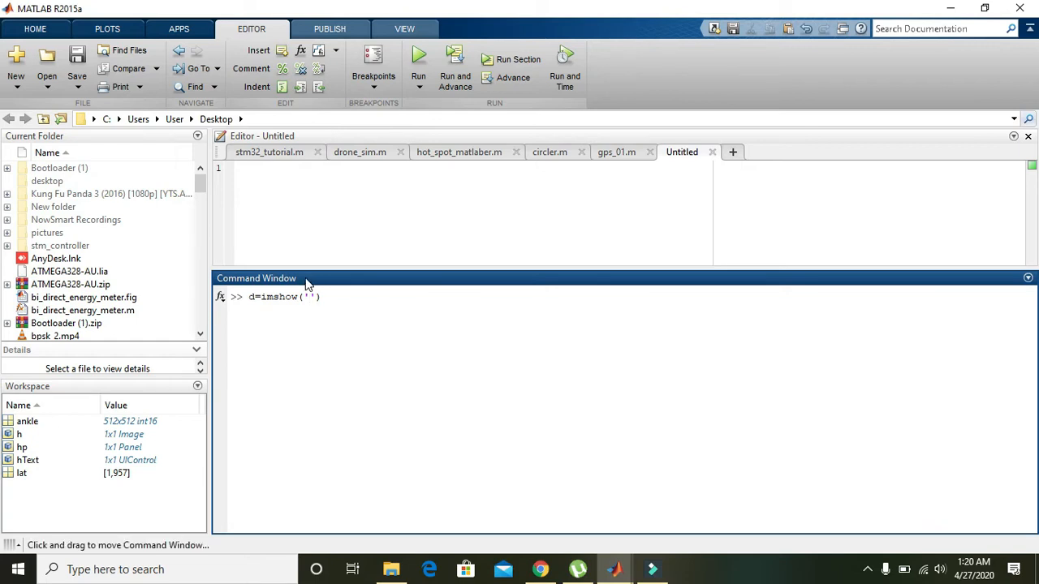
mouse_move(355, 309)
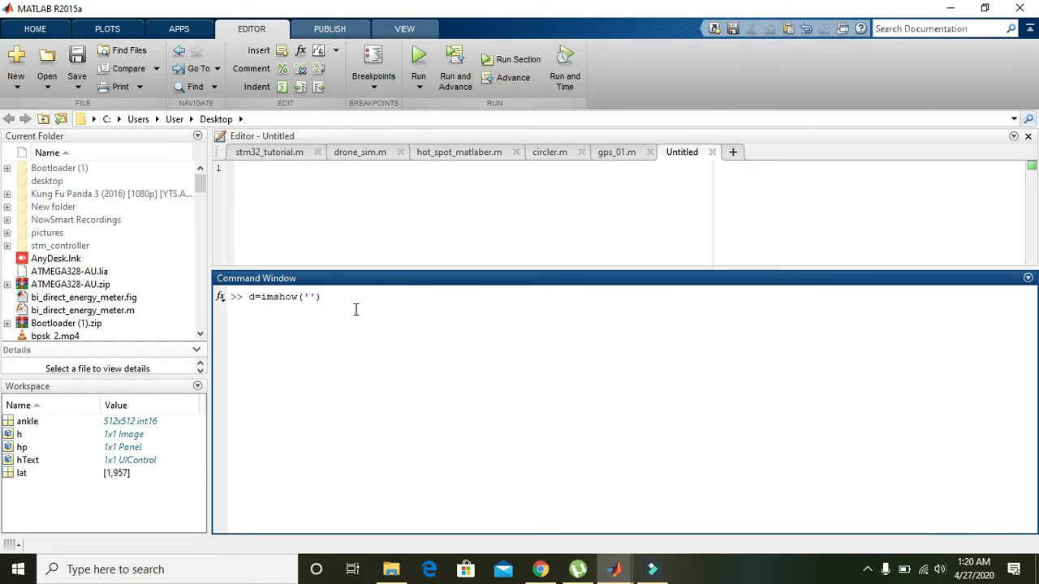
type("peppers")
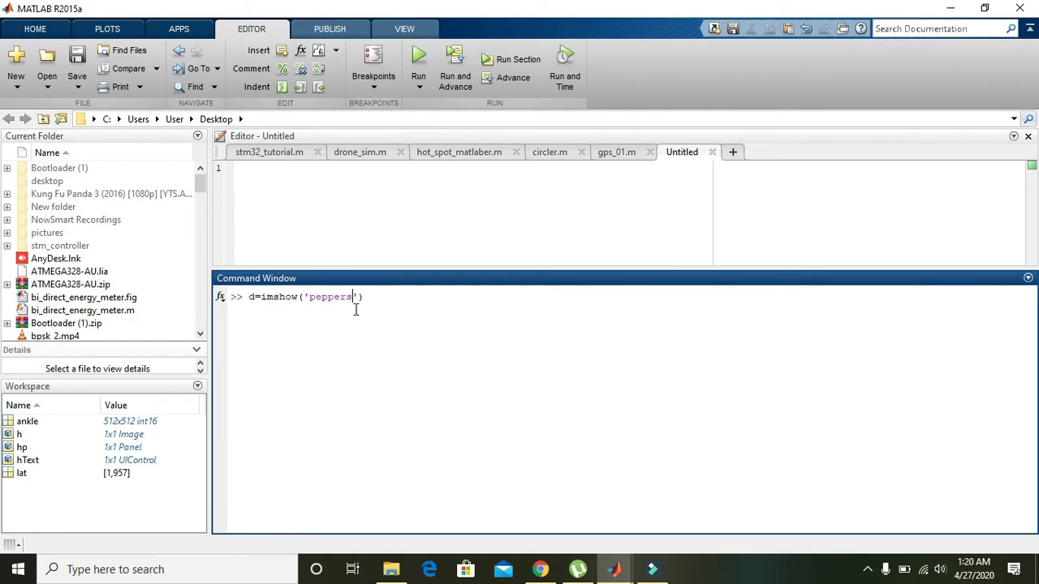
type(".pn")
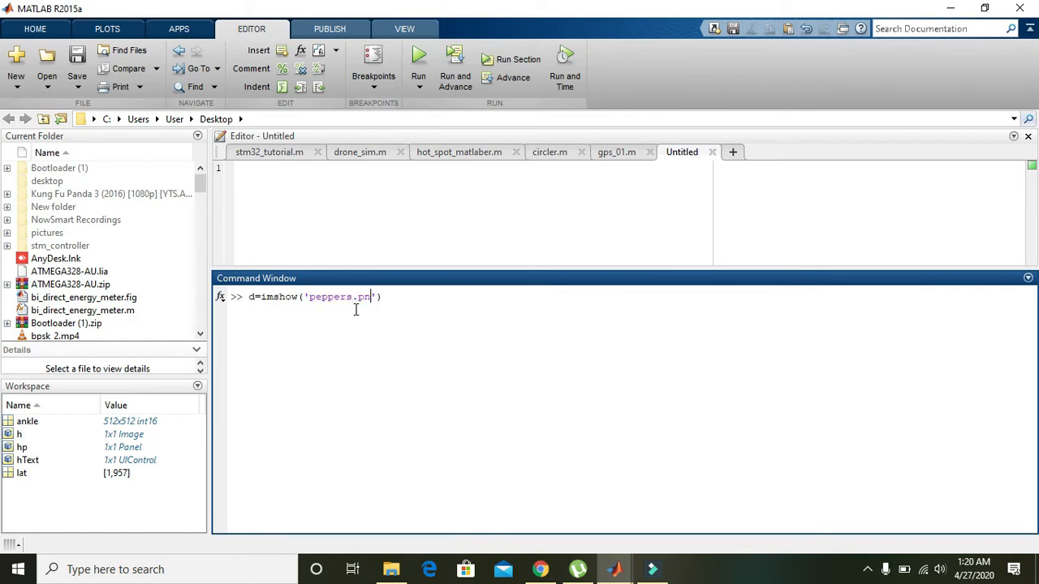
type("g')")
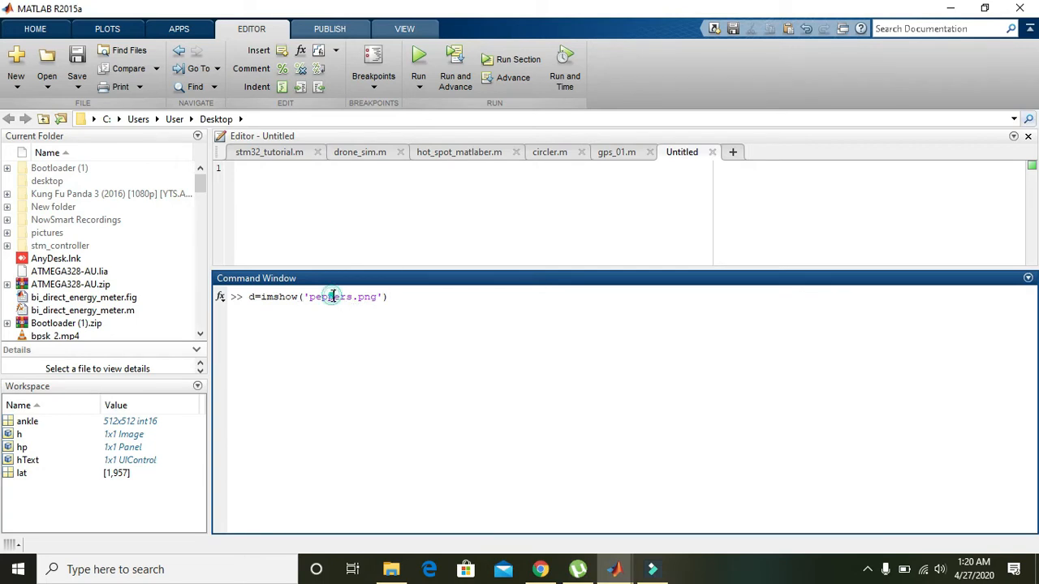
double_click(329, 296)
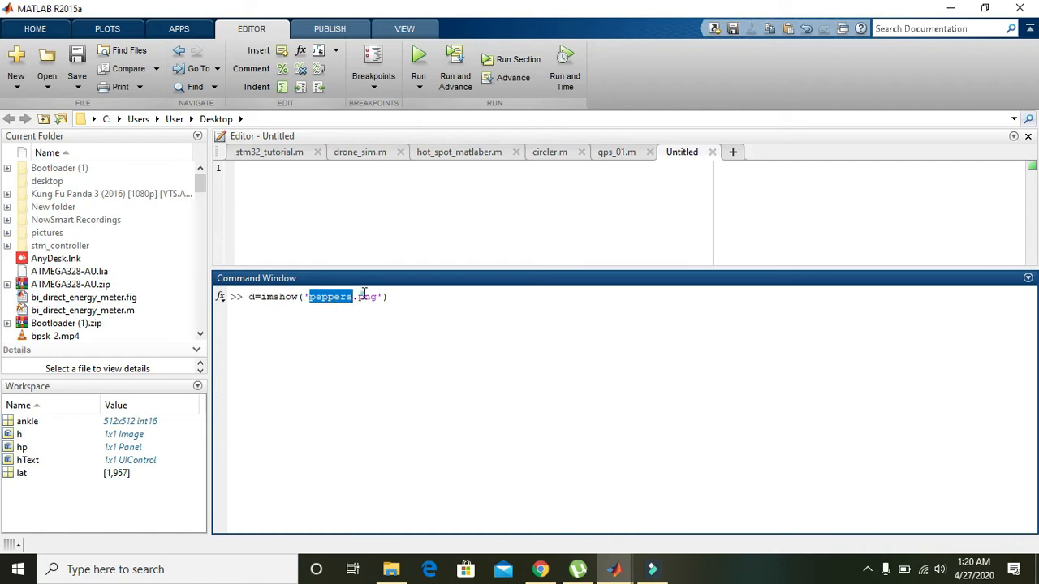
left_click(388, 295)
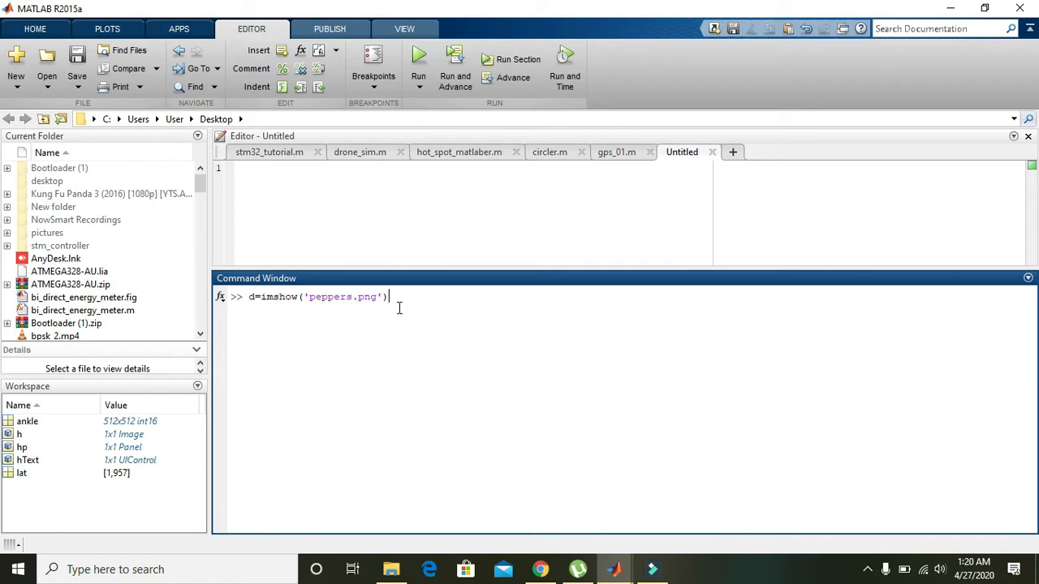
key("enter")
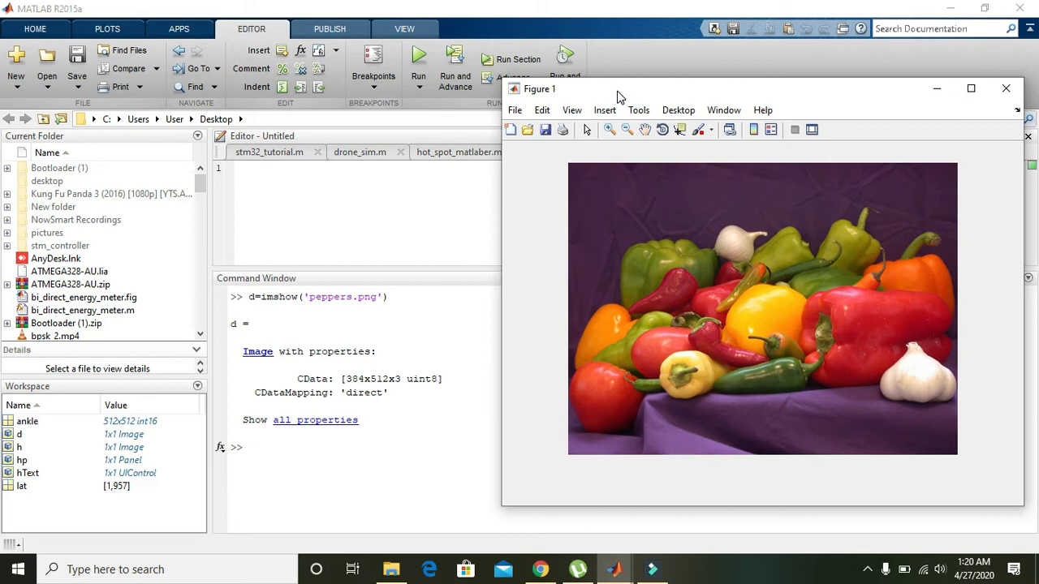
mouse_move(620, 265)
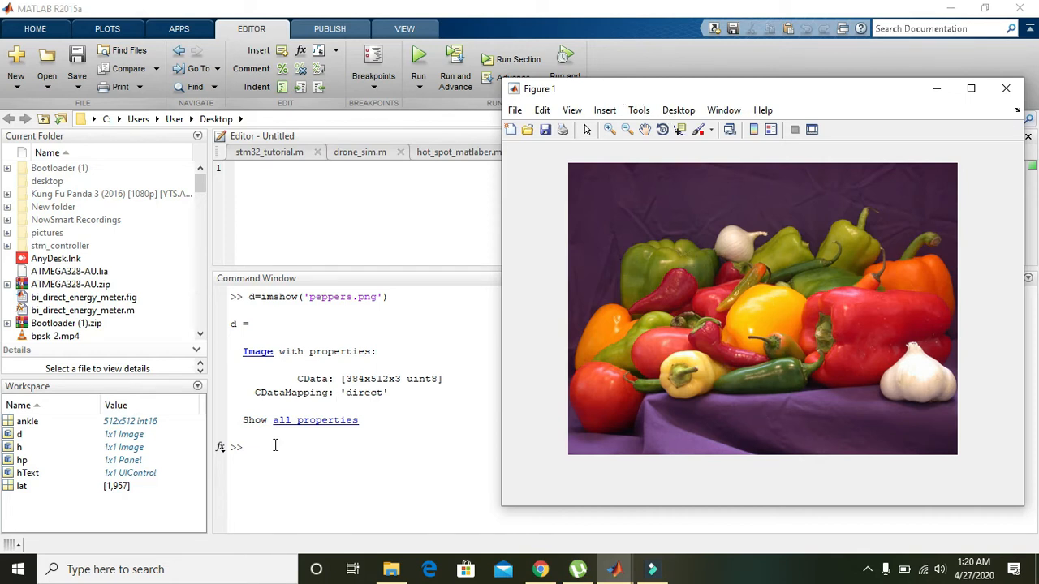
- Return focus to the Command Window prompt after viewing Figure 1
left_click(1007, 88)
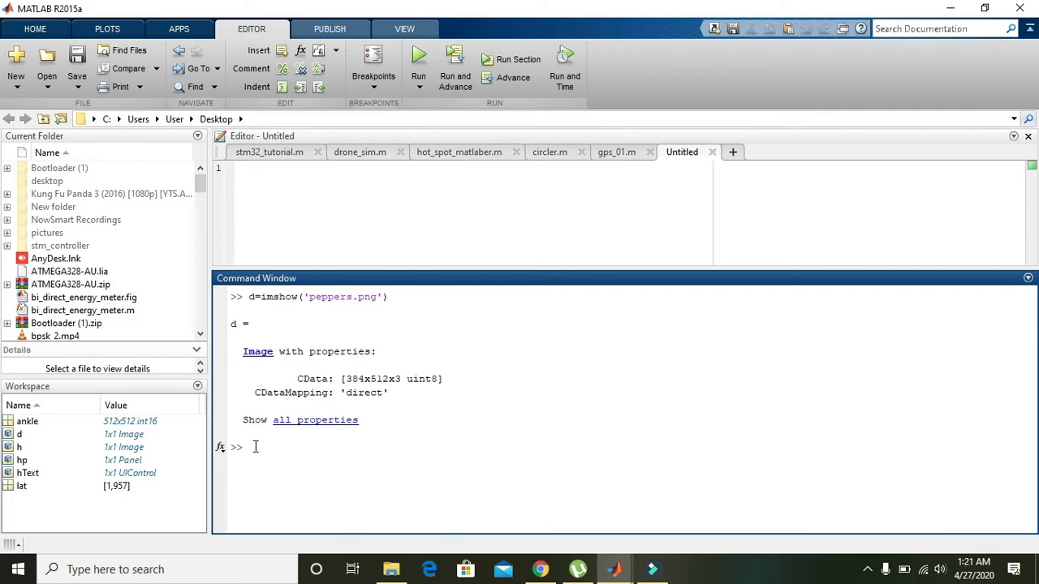
- Enter impixelinfo(d) to add a pixel coordinate and RGB readout to the peppers figure
type("impixel")
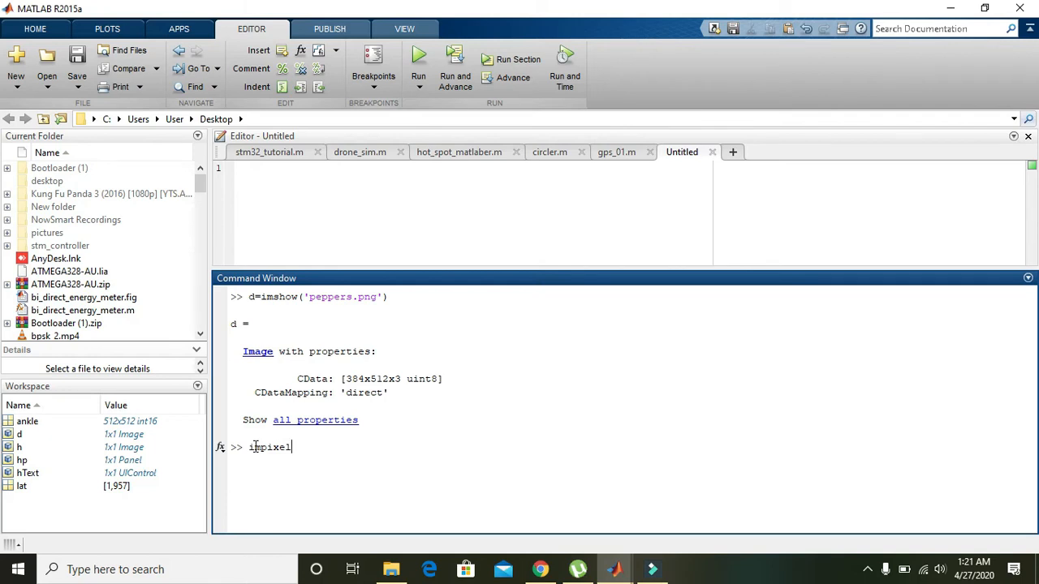
type("indo(")
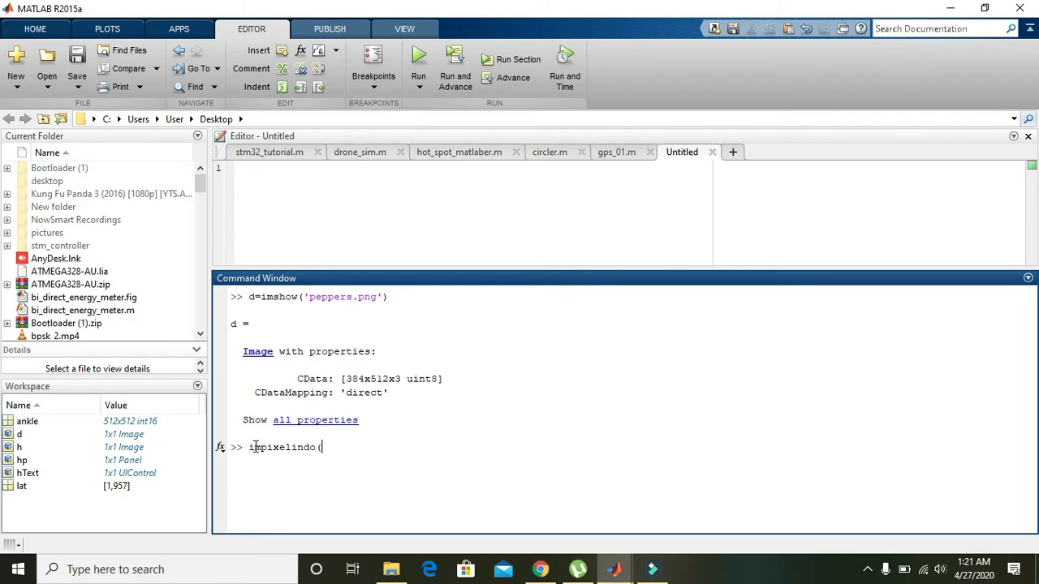
type("d)")
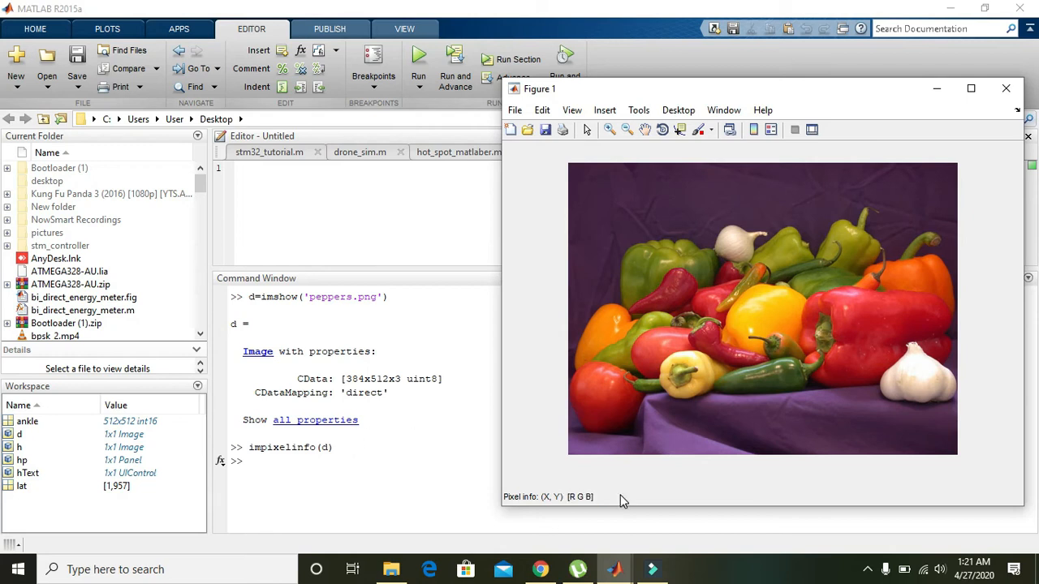
mouse_move(513, 504)
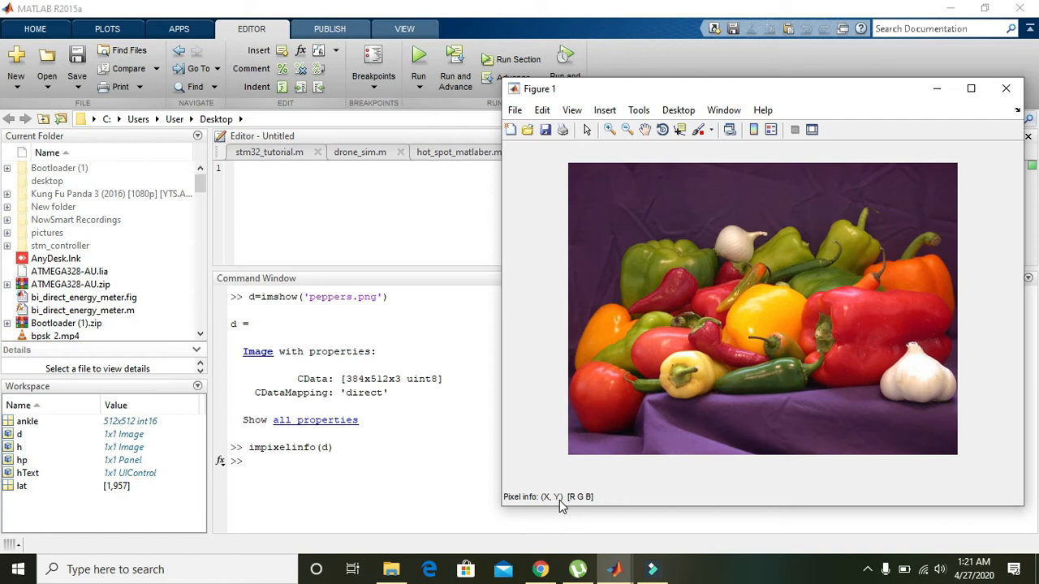
mouse_move(558, 505)
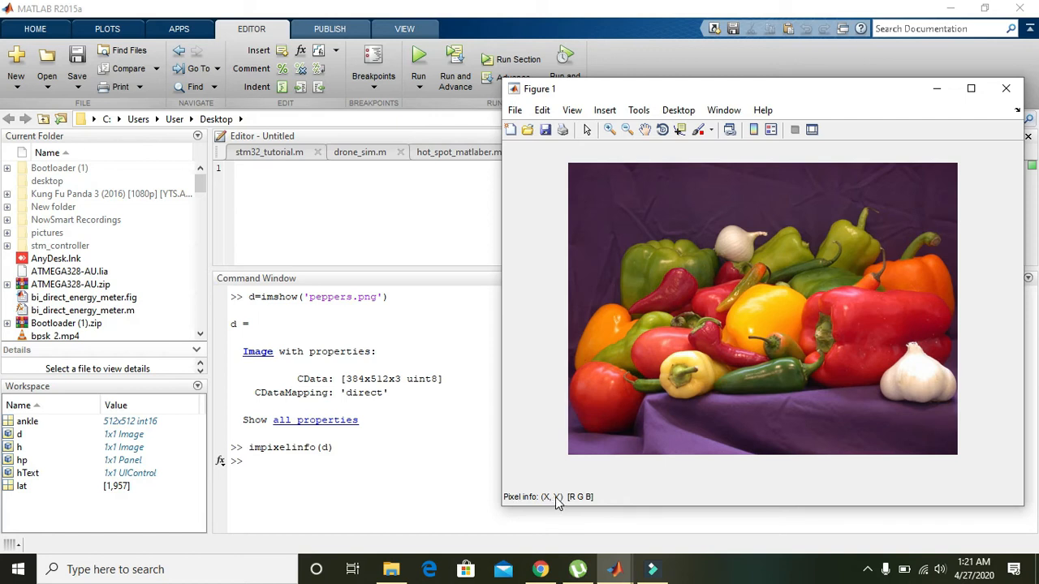
mouse_move(581, 504)
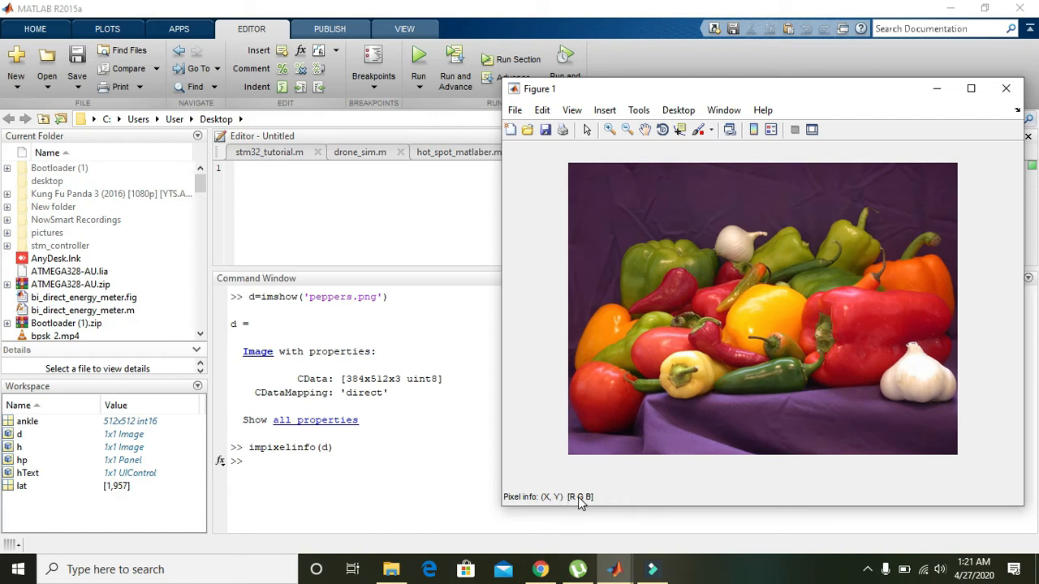
mouse_move(578, 506)
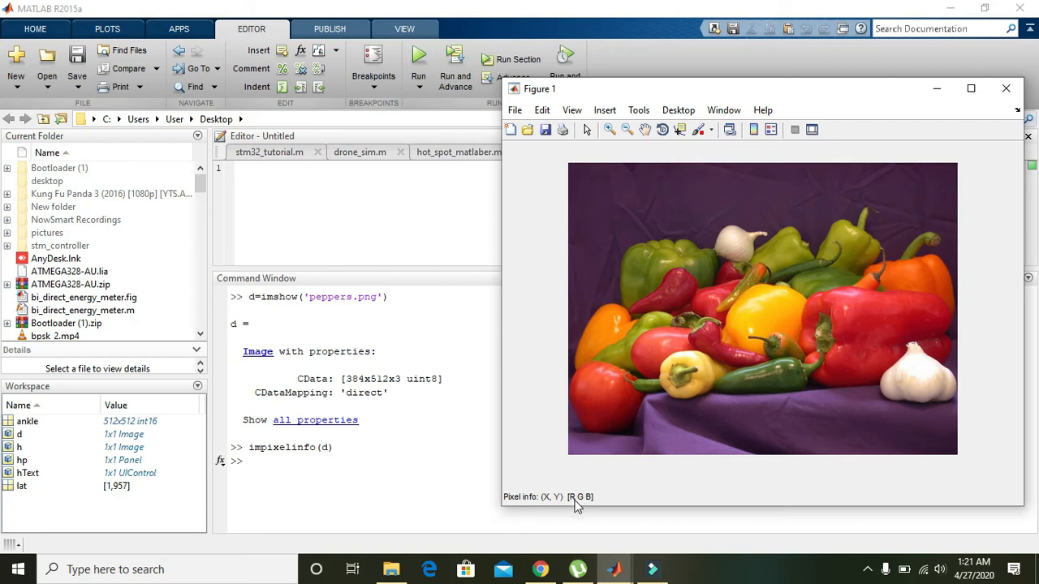
mouse_move(582, 503)
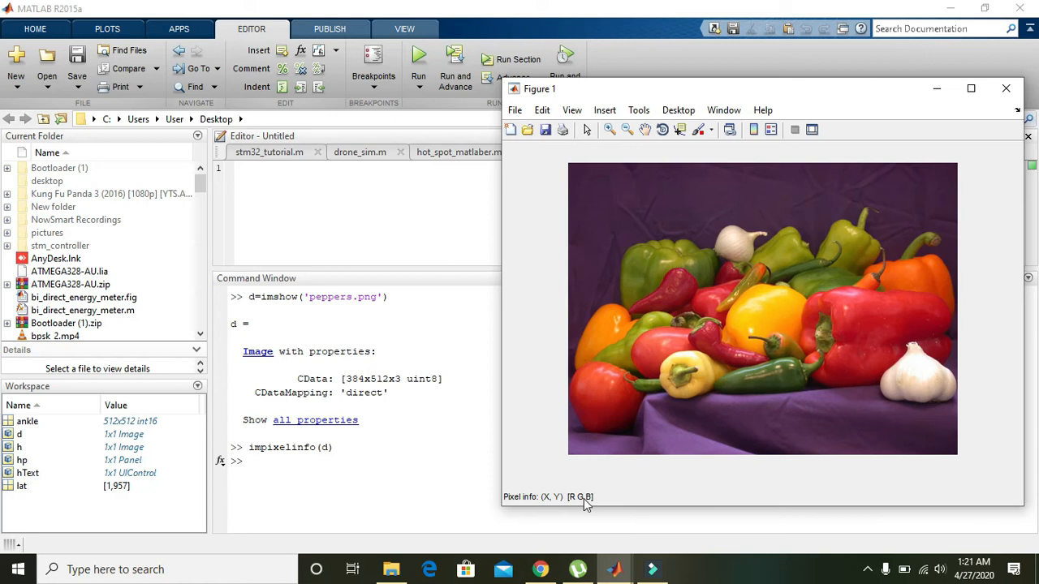
mouse_move(576, 504)
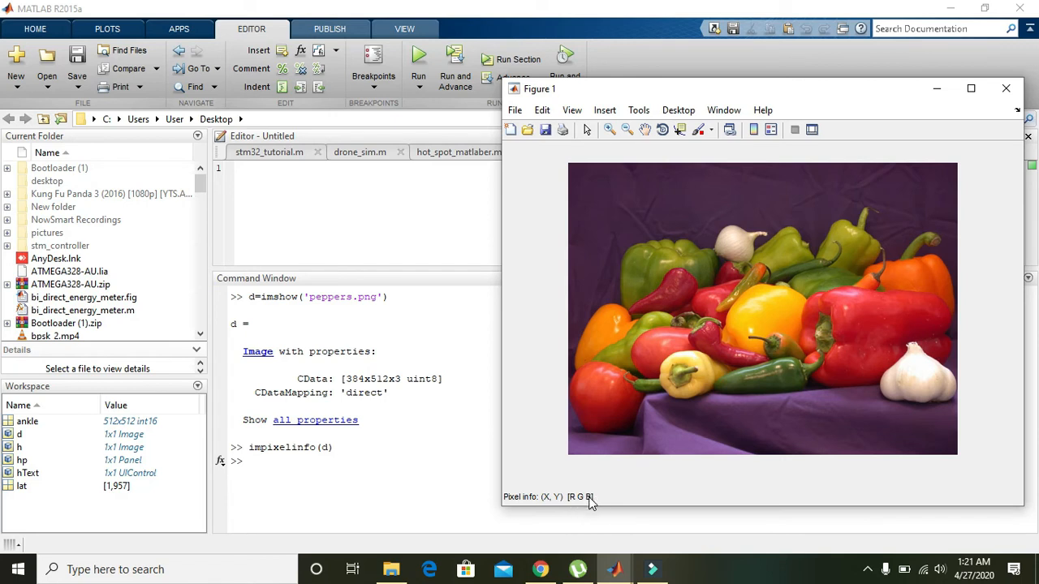
mouse_move(578, 496)
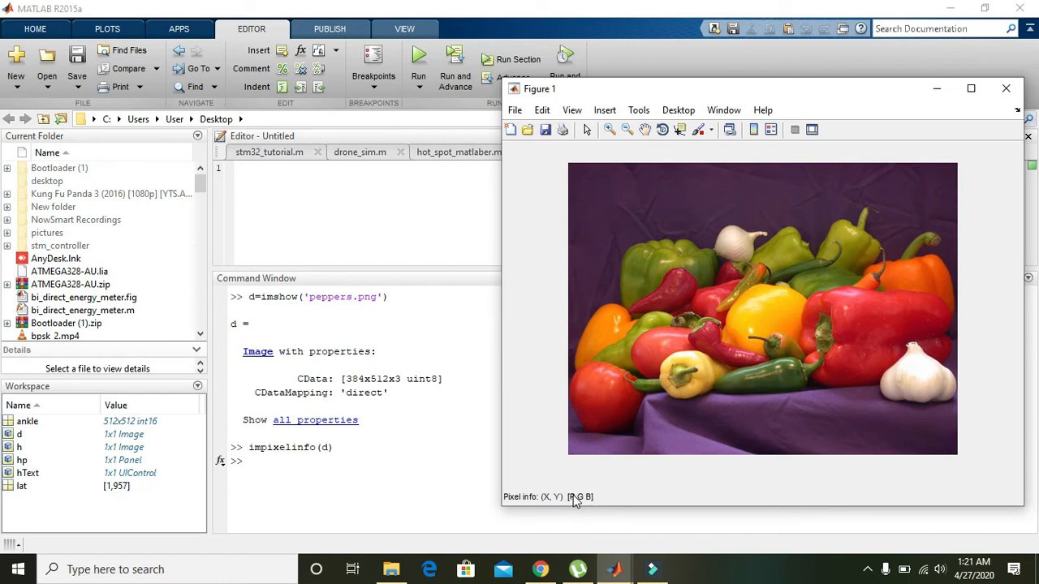
mouse_move(658, 364)
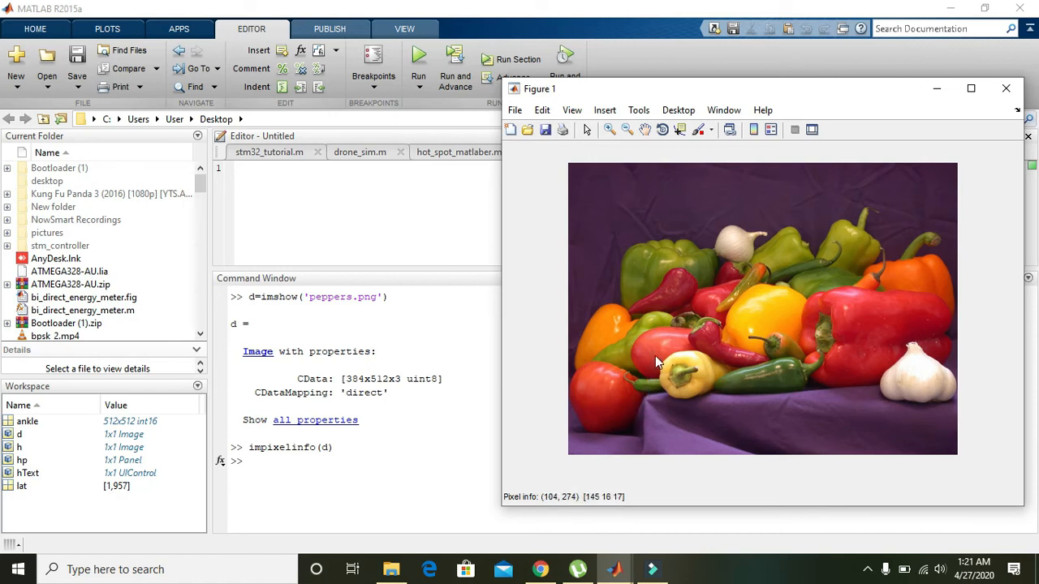
mouse_move(663, 344)
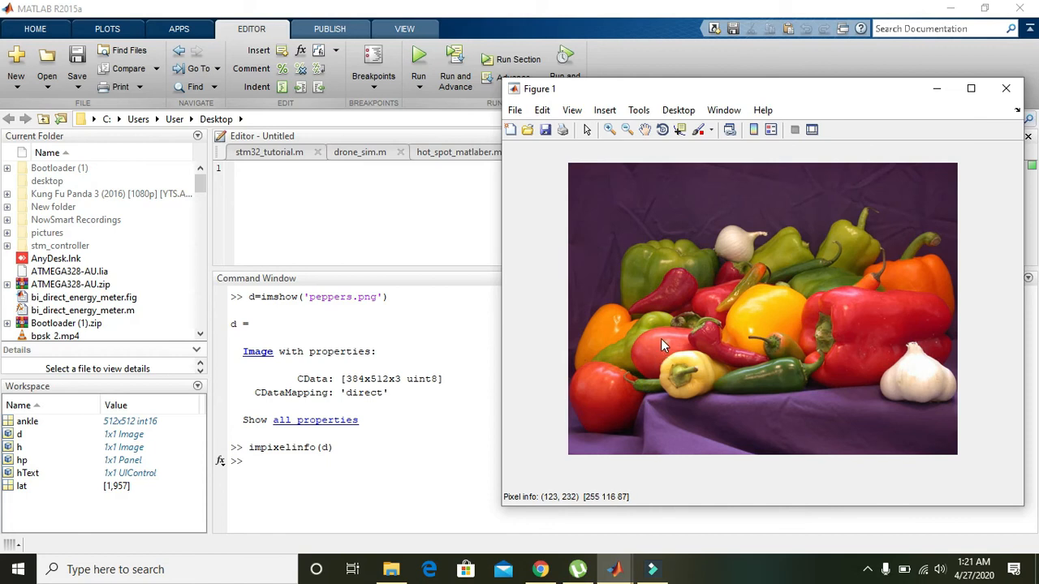
mouse_move(664, 347)
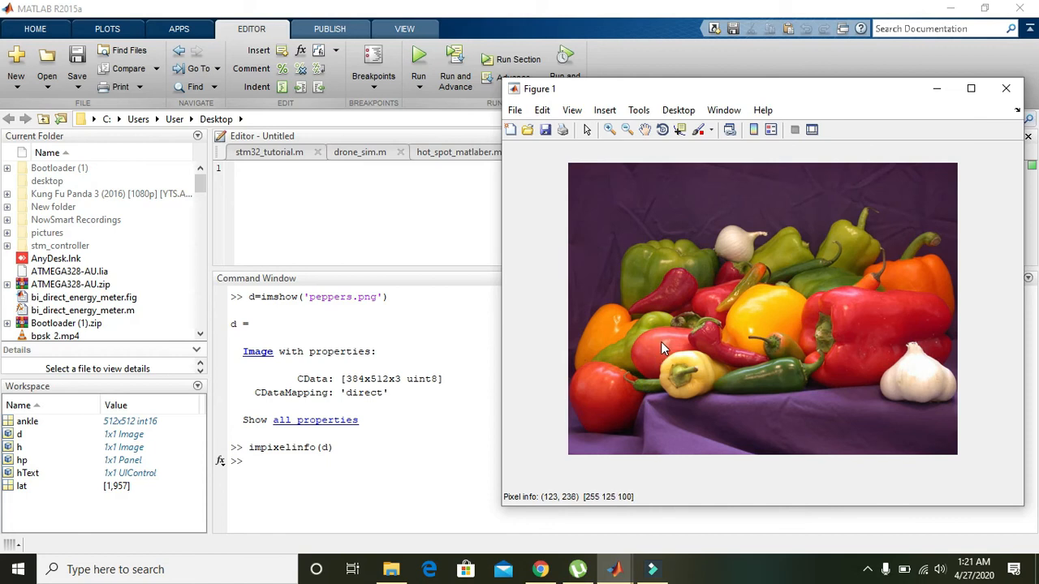
mouse_move(691, 334)
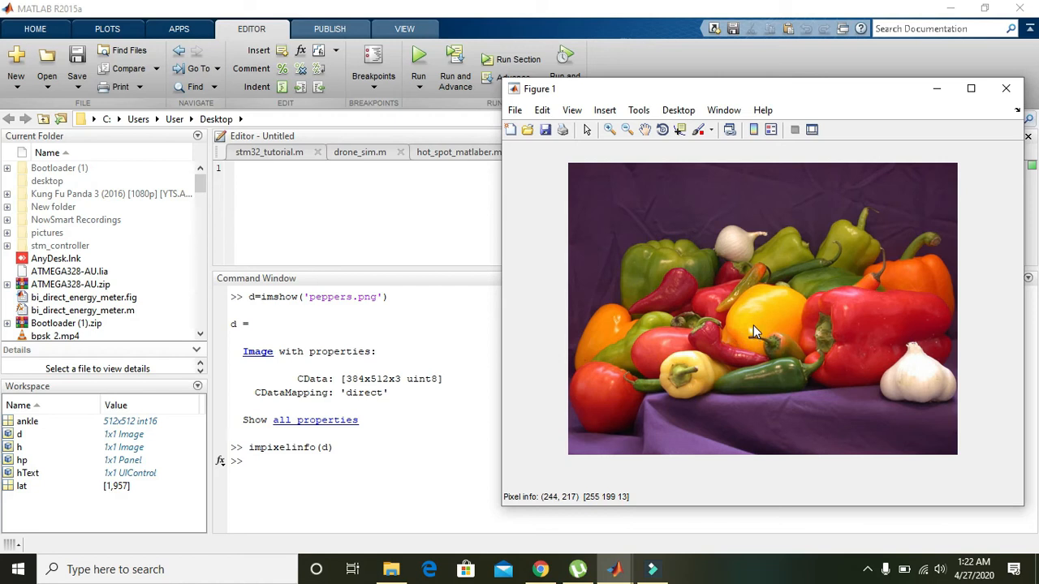
mouse_move(763, 315)
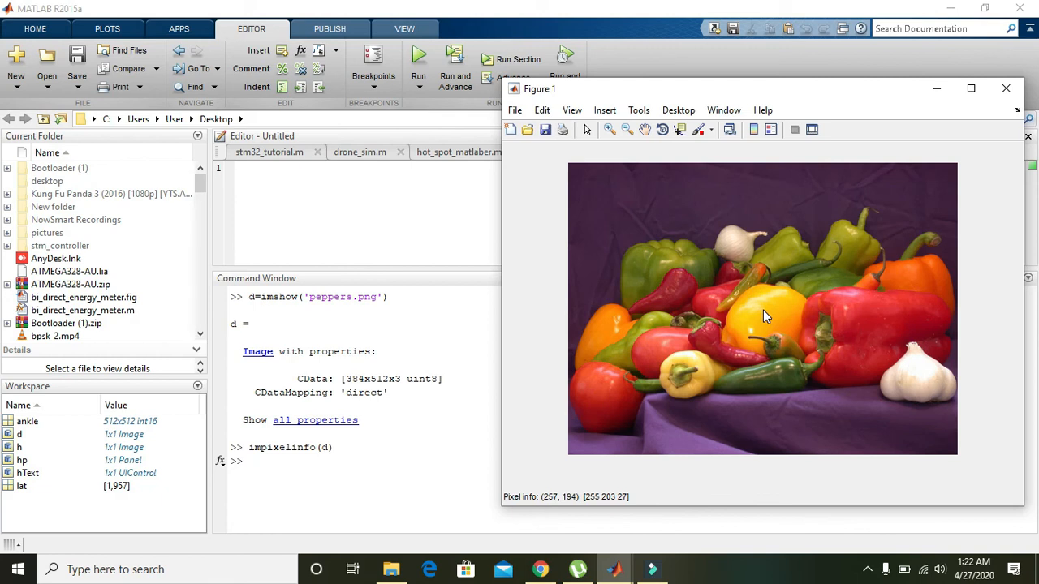
mouse_move(861, 319)
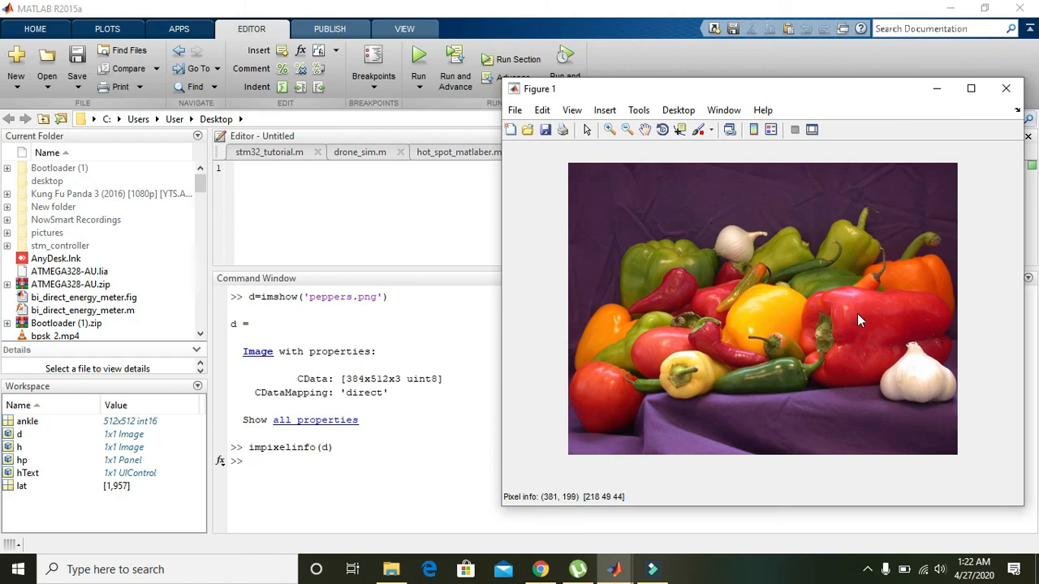
mouse_move(786, 259)
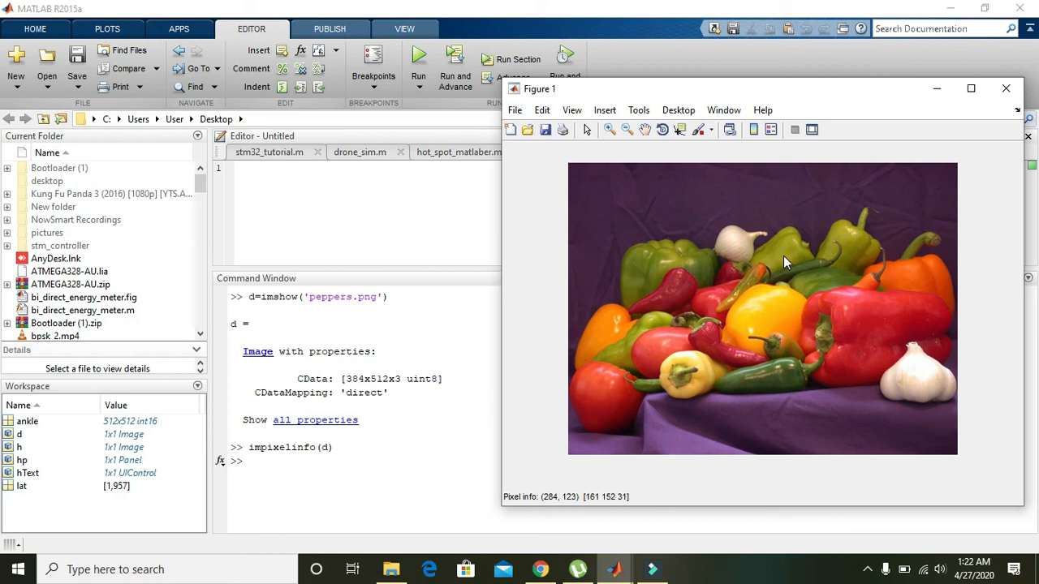
mouse_move(782, 270)
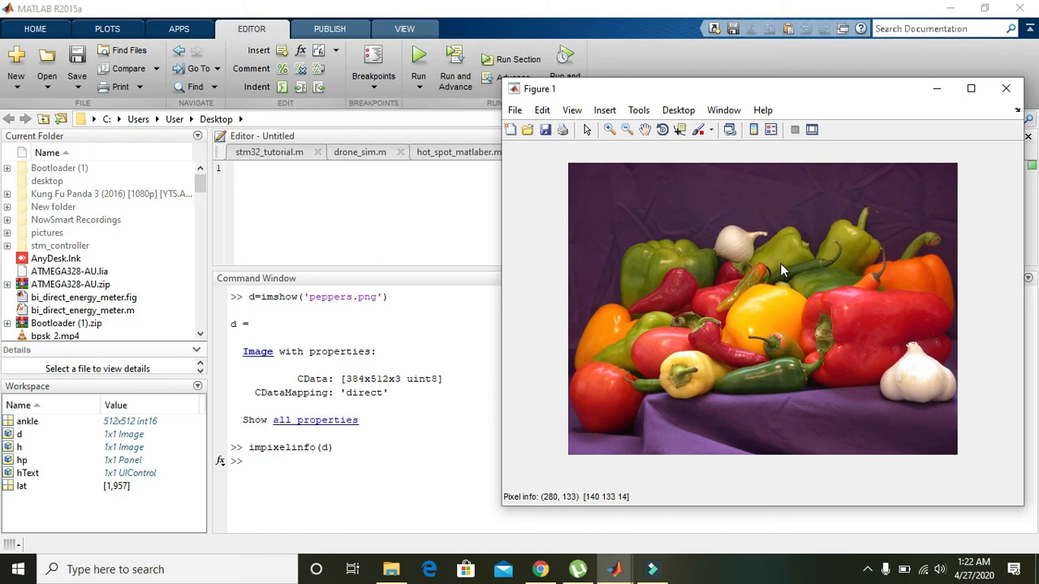
mouse_move(745, 282)
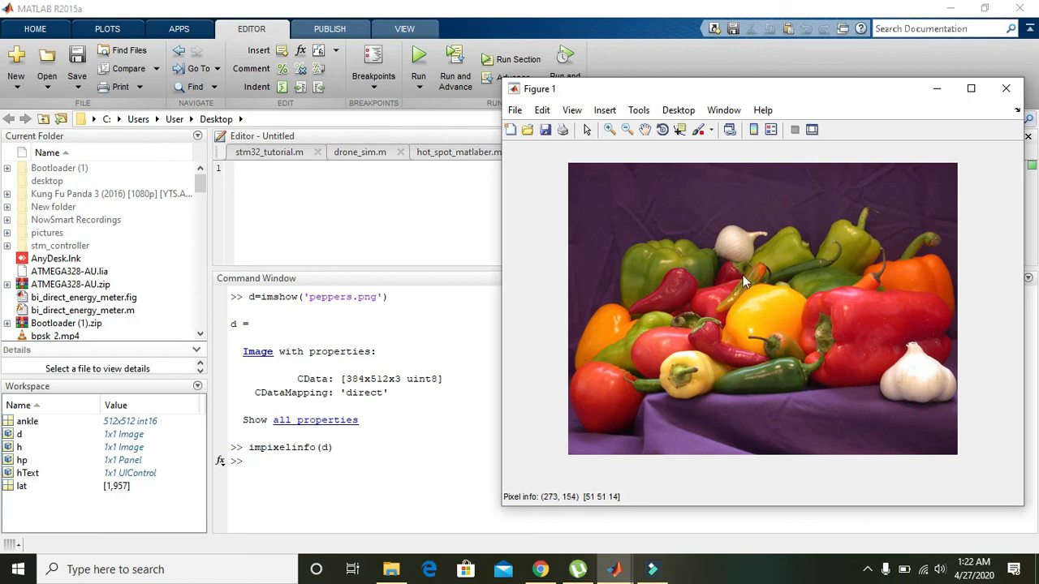
mouse_move(738, 298)
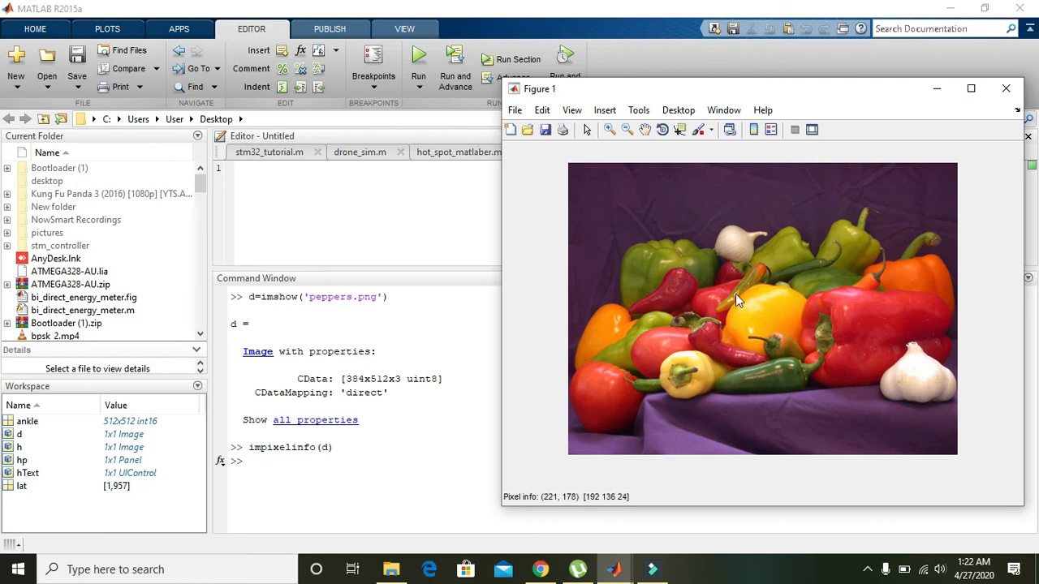
mouse_move(681, 250)
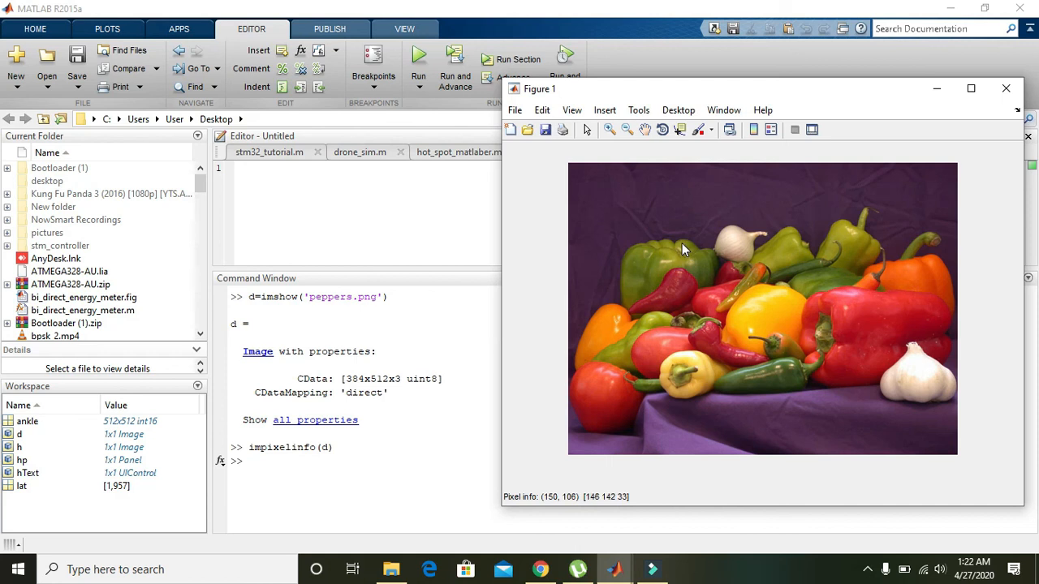
mouse_move(692, 253)
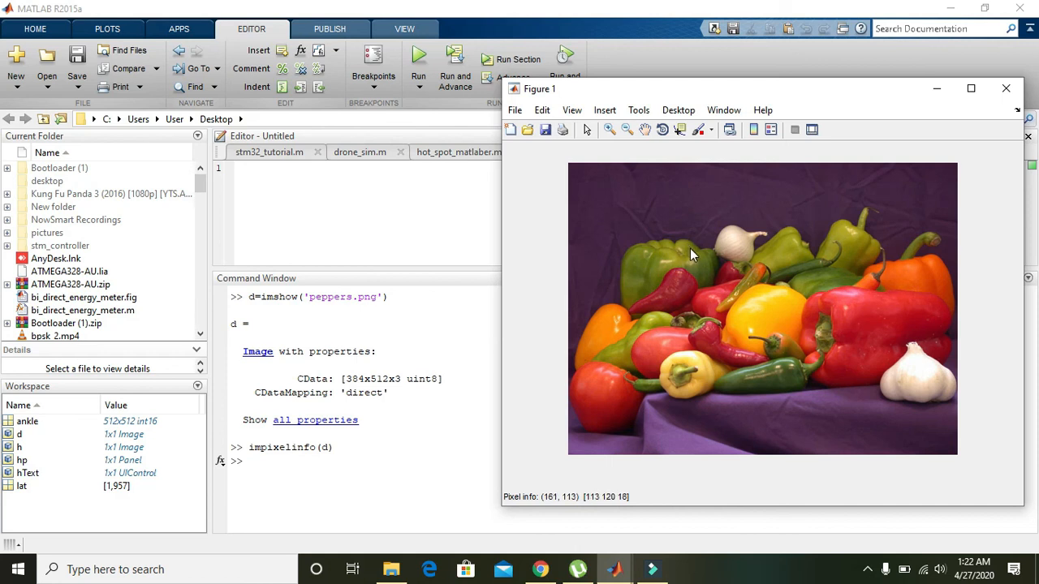
mouse_move(685, 252)
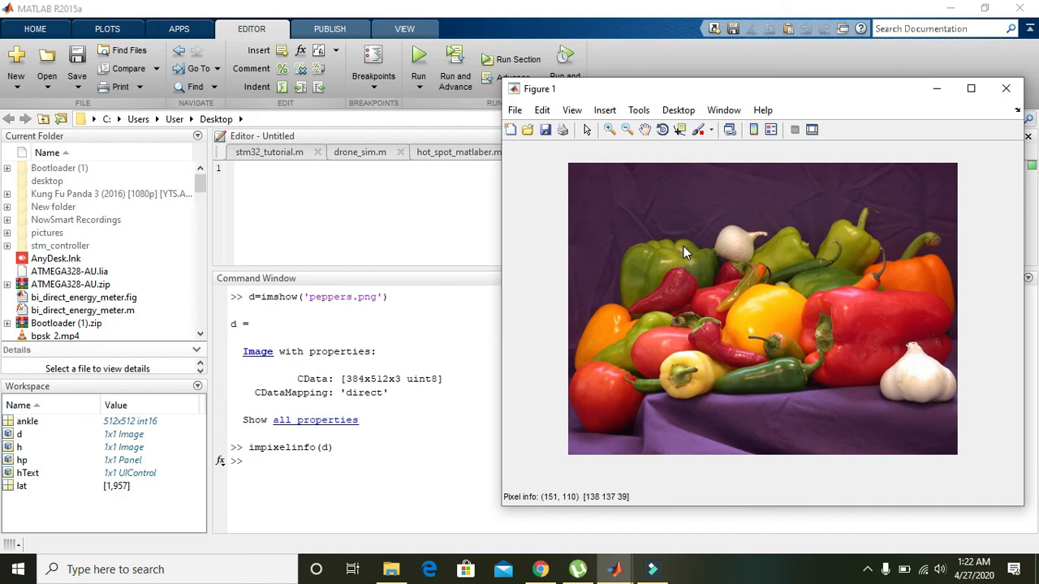
mouse_move(837, 328)
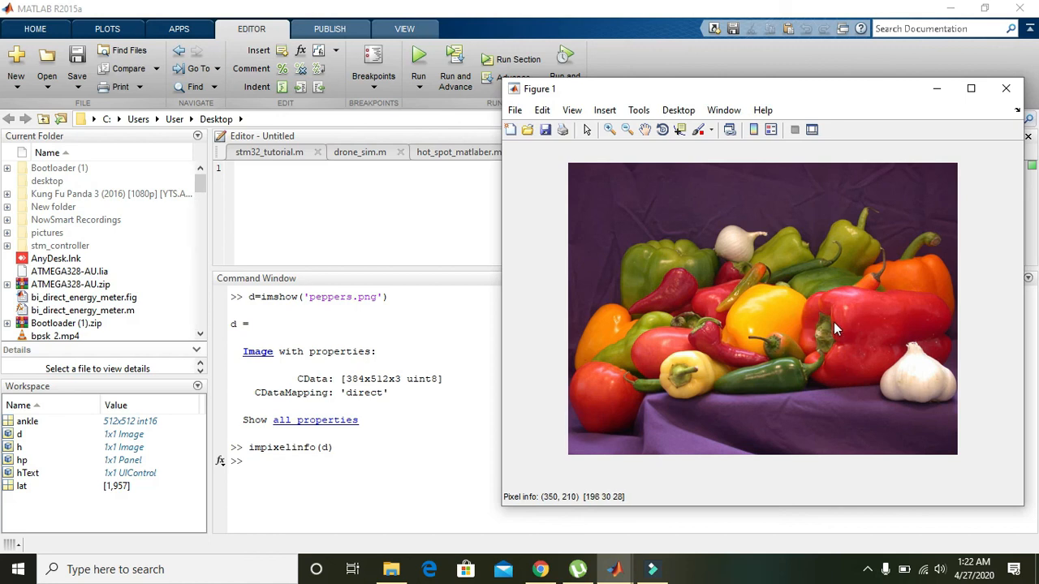
mouse_move(841, 332)
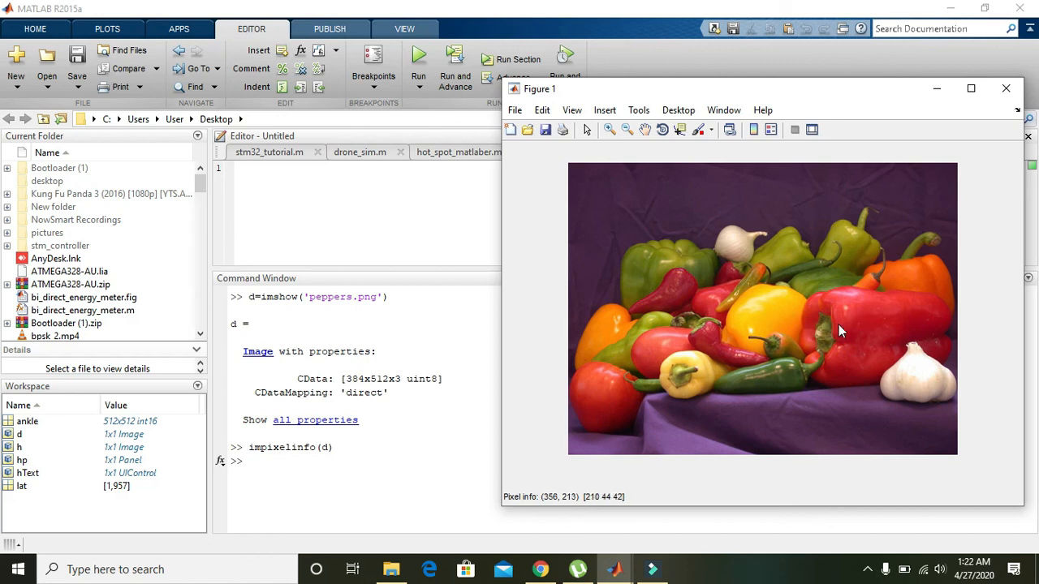